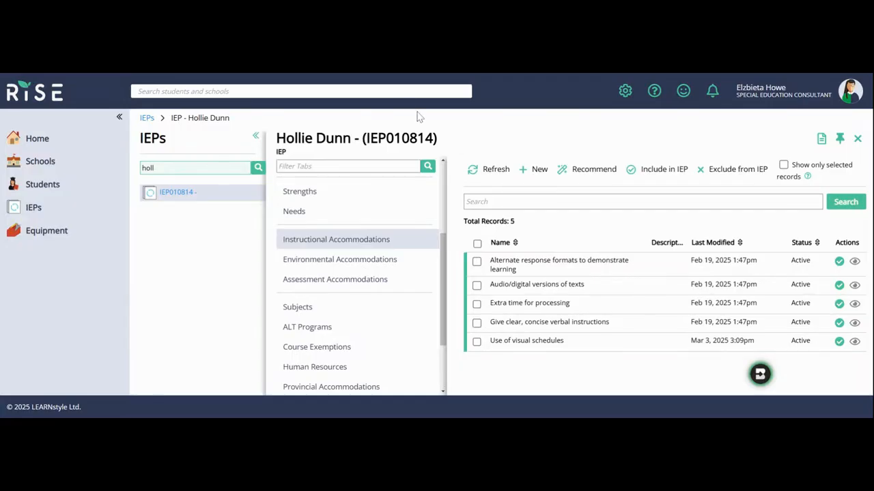
{"action": "mouse_move", "coordinate": [366, 243]}
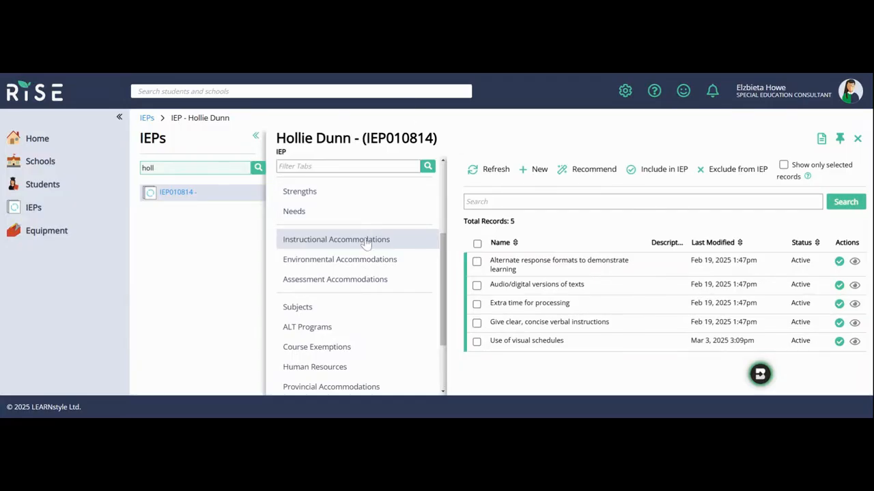
Create the suggested speech-to-text and text-to-speech assistive technology accommodations from the Recommend panel.
{"action": "left_click", "coordinate": [339, 260]}
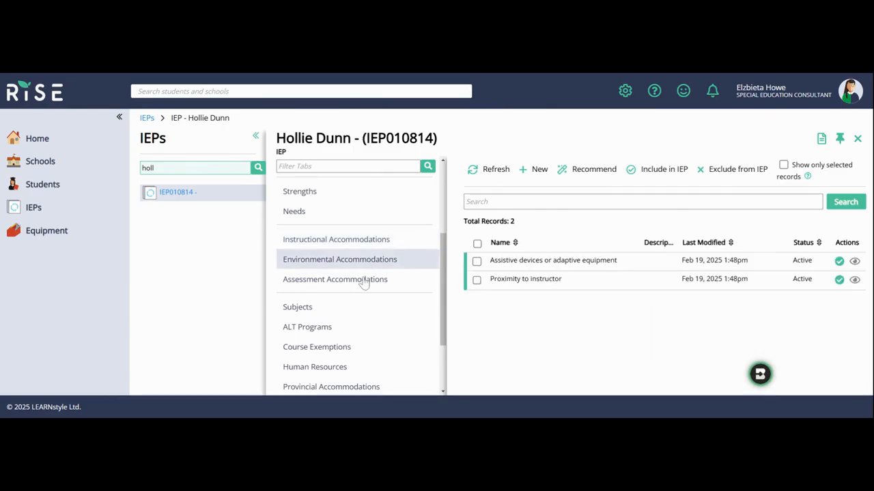
{"action": "left_click", "coordinate": [335, 279]}
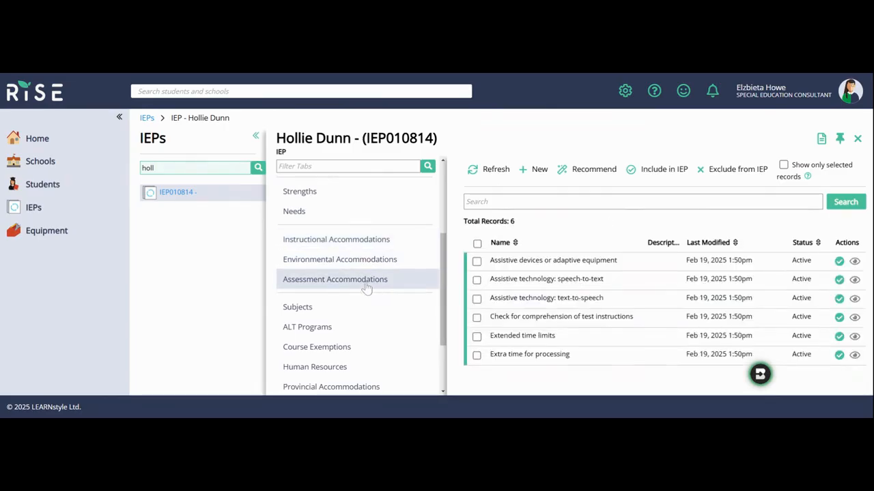
{"action": "mouse_move", "coordinate": [376, 283]}
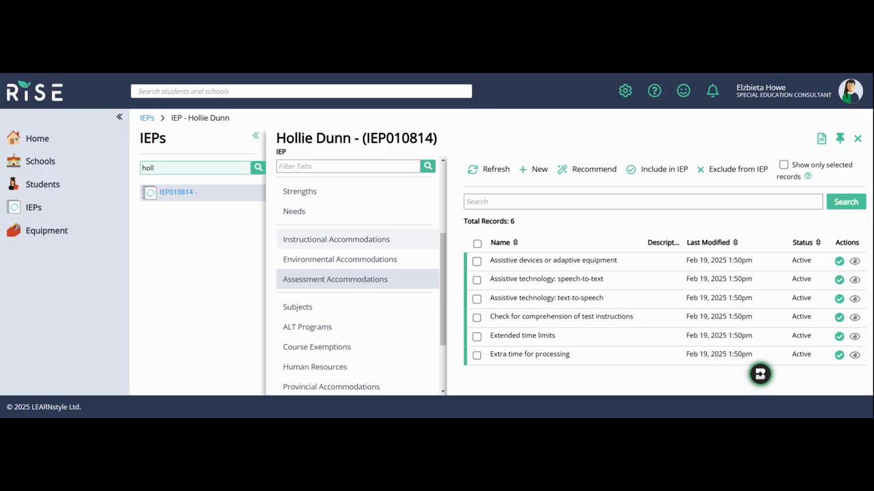
{"action": "mouse_move", "coordinate": [360, 248]}
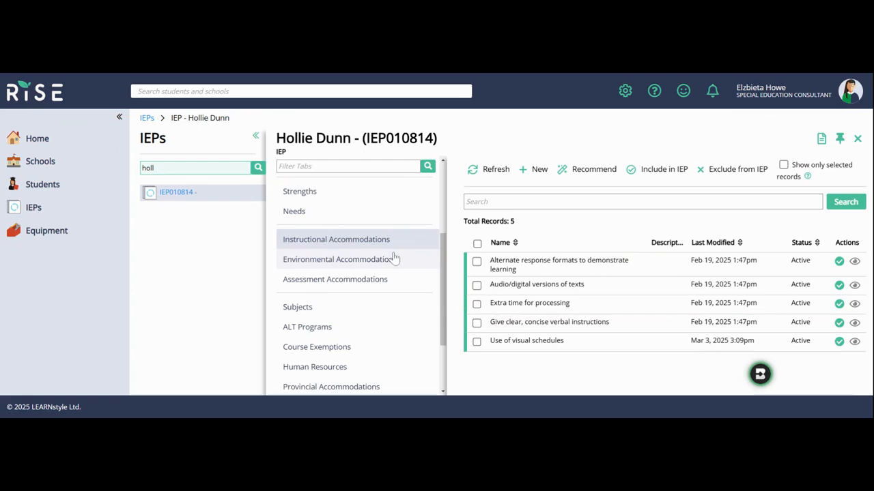
{"action": "mouse_move", "coordinate": [587, 169]}
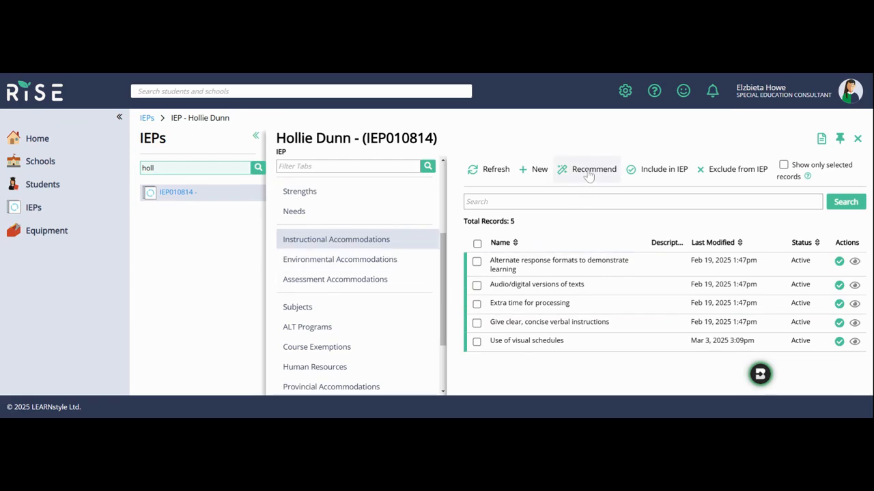
{"action": "mouse_move", "coordinate": [592, 183]}
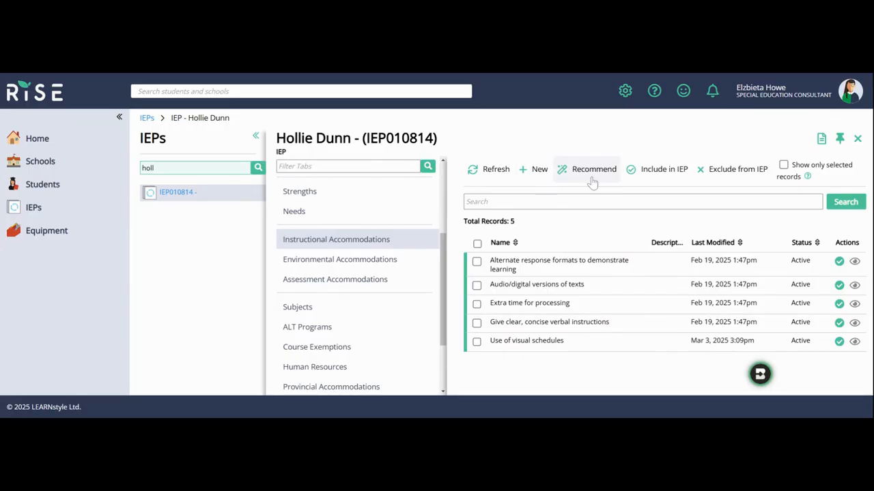
{"action": "left_click", "coordinate": [592, 169]}
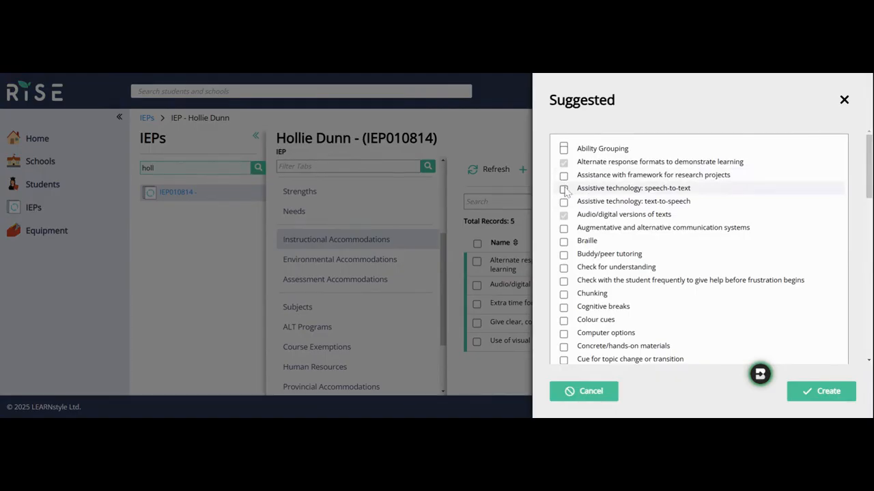
{"action": "left_click", "coordinate": [563, 188]}
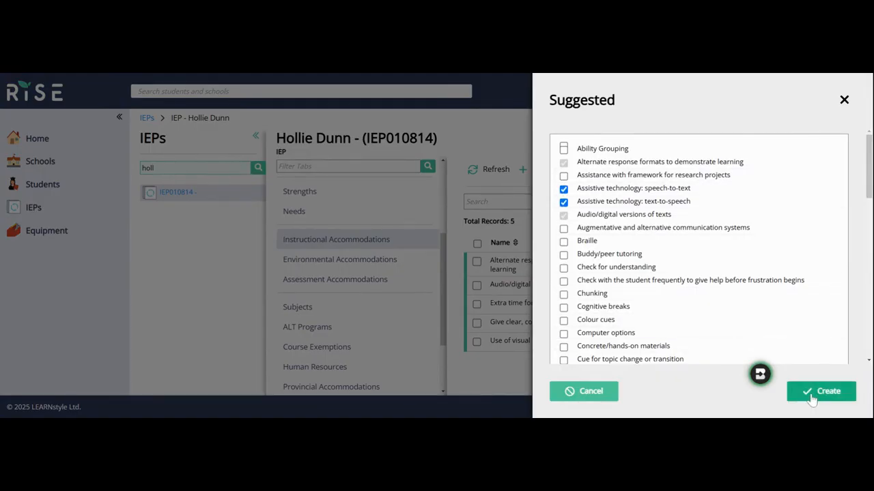
{"action": "left_click", "coordinate": [821, 391]}
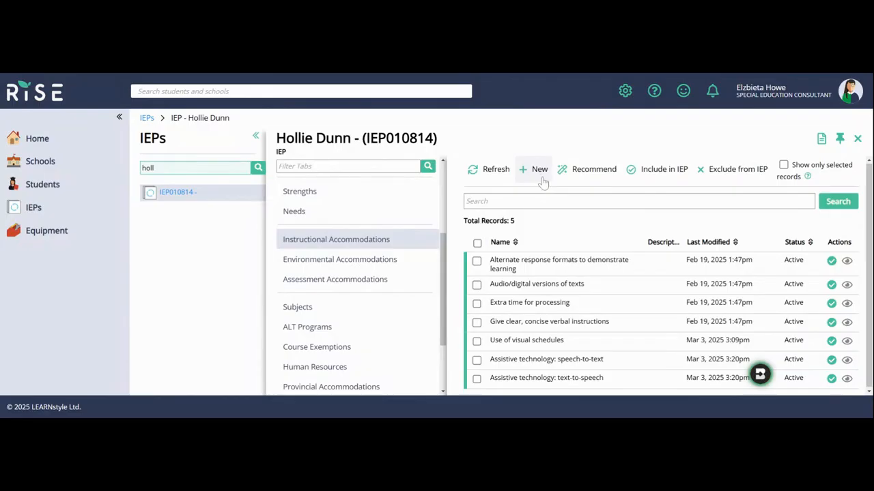
Save a new Instructional accommodation named 'Use of visuals' picked from the name suggestions.
{"action": "left_click", "coordinate": [539, 170]}
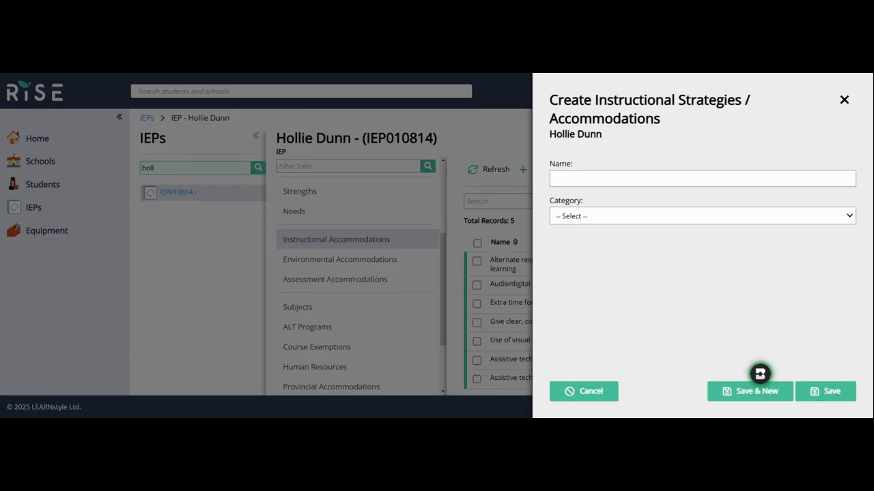
{"action": "mouse_move", "coordinate": [579, 225]}
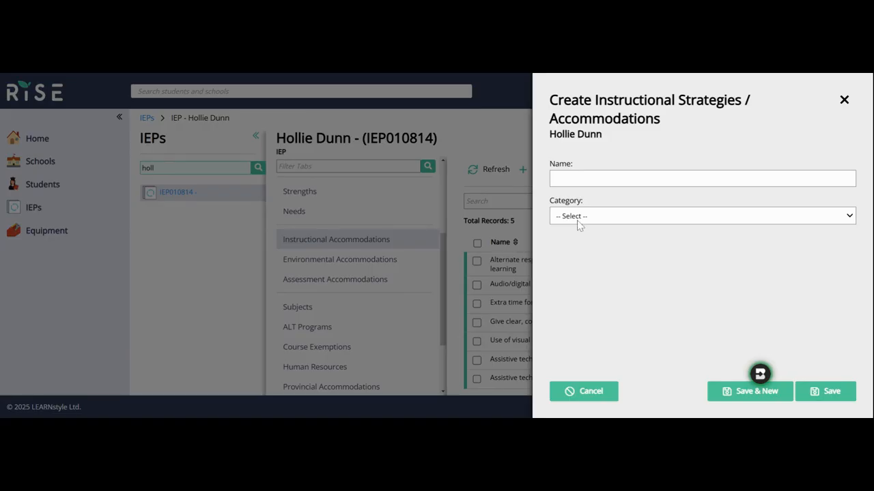
{"action": "left_click", "coordinate": [701, 216]}
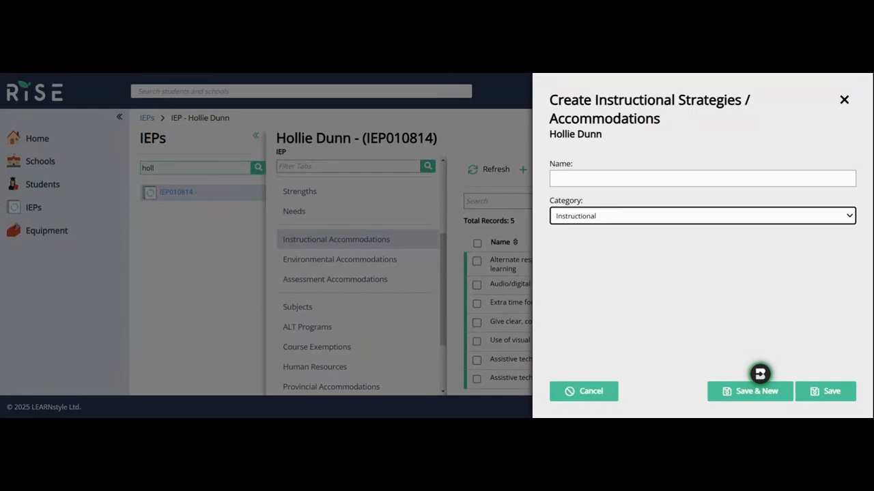
{"action": "left_click", "coordinate": [702, 178]}
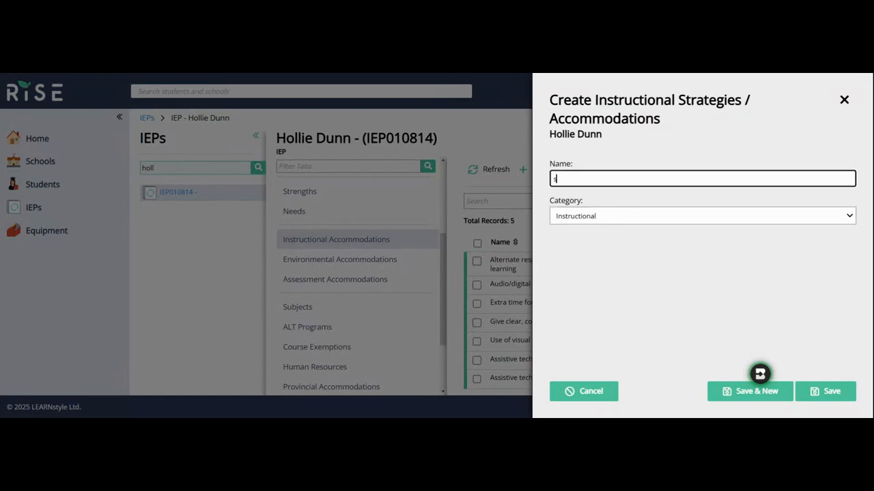
{"action": "type", "text": "use of"}
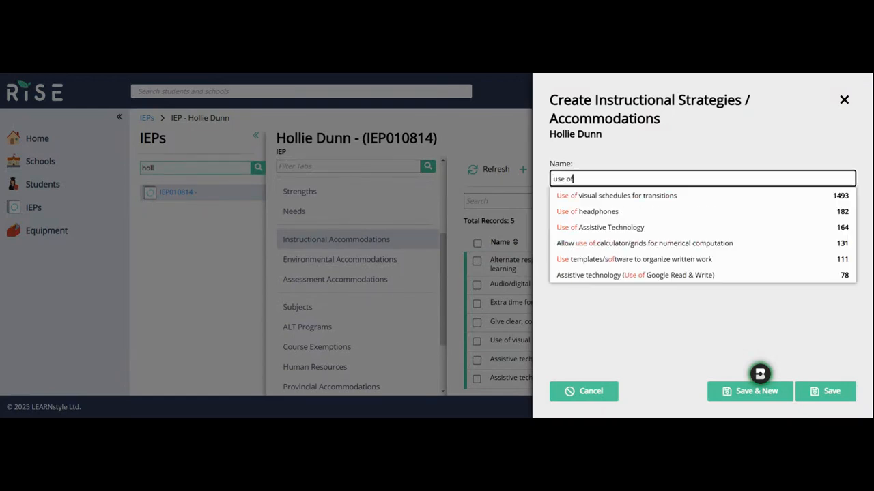
{"action": "type", "text": "visuals"}
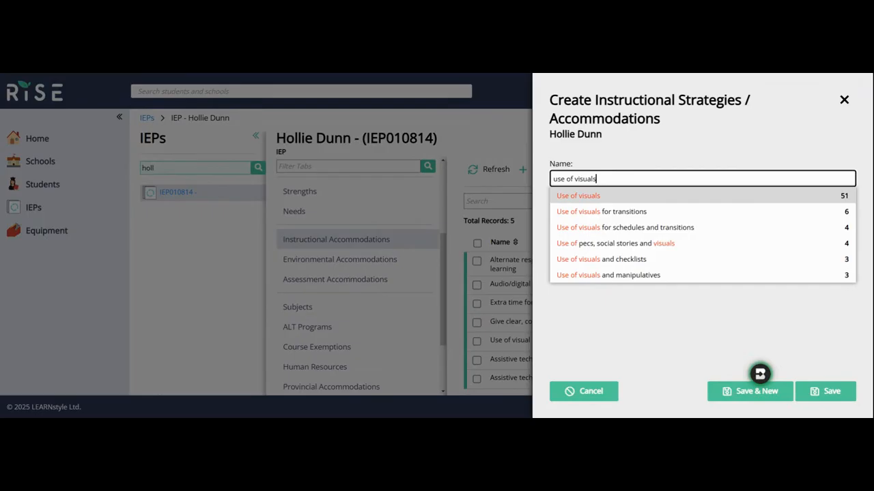
{"action": "left_click", "coordinate": [578, 195]}
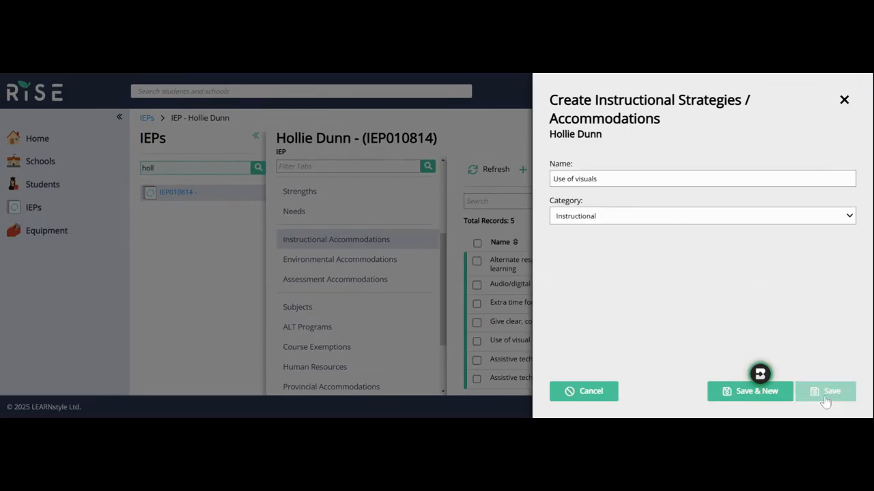
{"action": "left_click", "coordinate": [826, 390]}
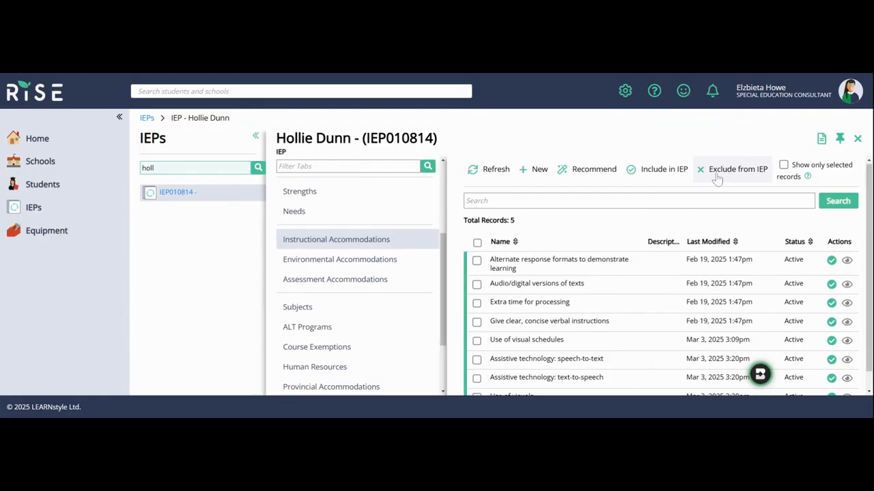
{"action": "left_click", "coordinate": [477, 282]}
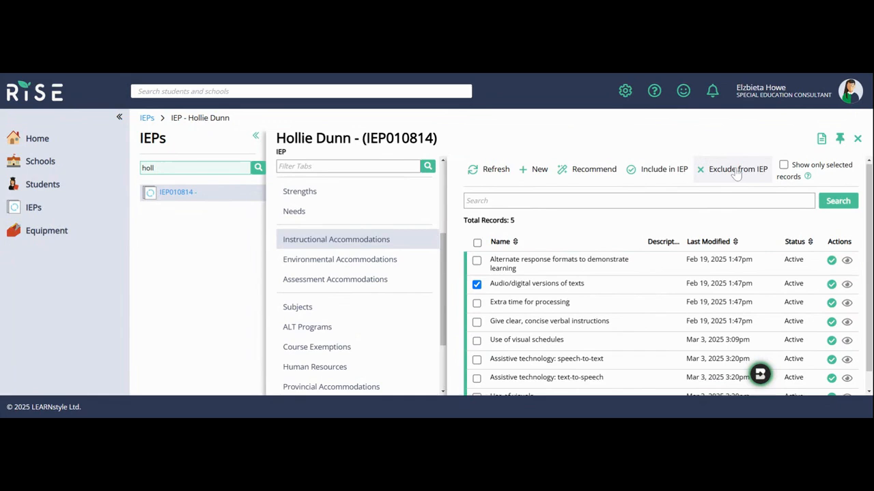
{"action": "left_click", "coordinate": [737, 170]}
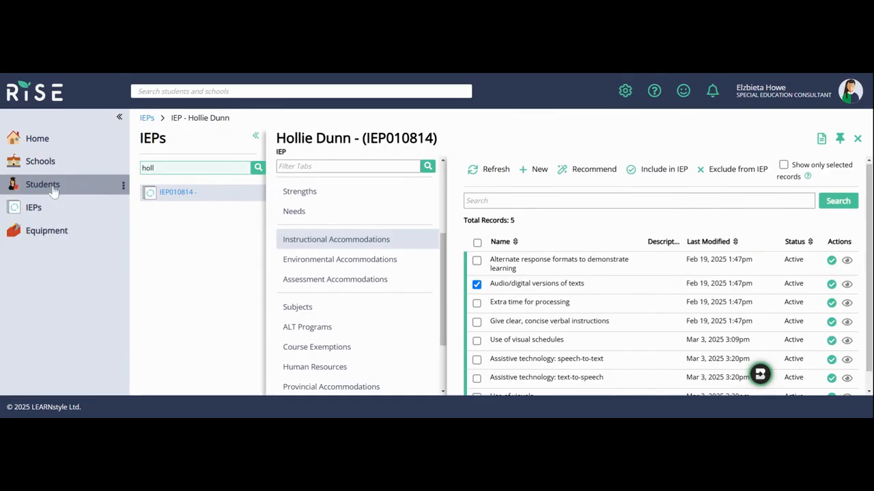
{"action": "left_click", "coordinate": [43, 184]}
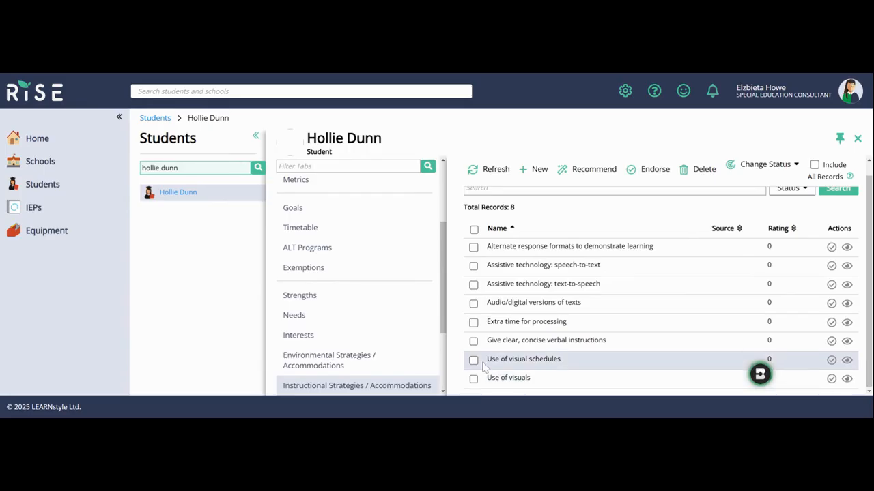
{"action": "left_click", "coordinate": [473, 360]}
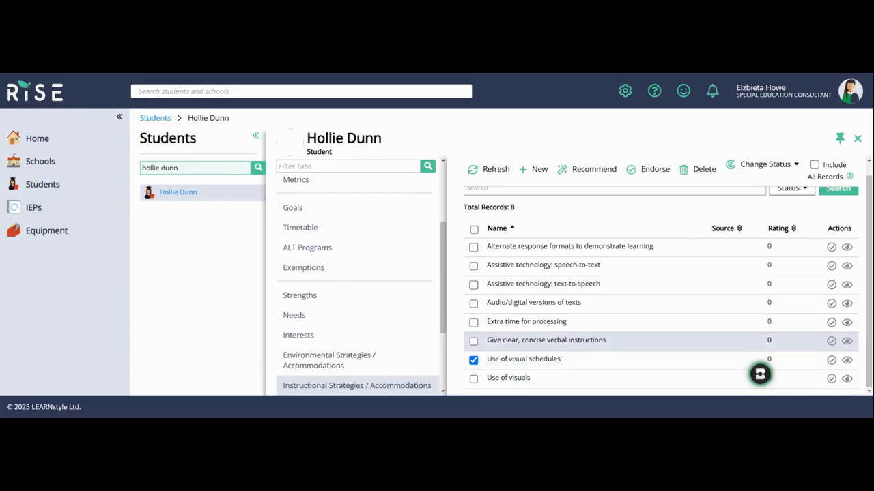
{"action": "left_click", "coordinate": [704, 169]}
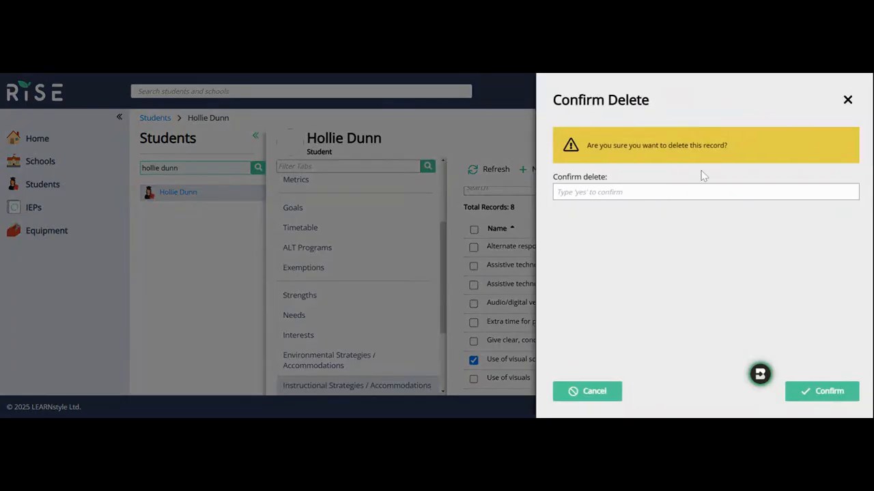
{"action": "left_click", "coordinate": [704, 191]}
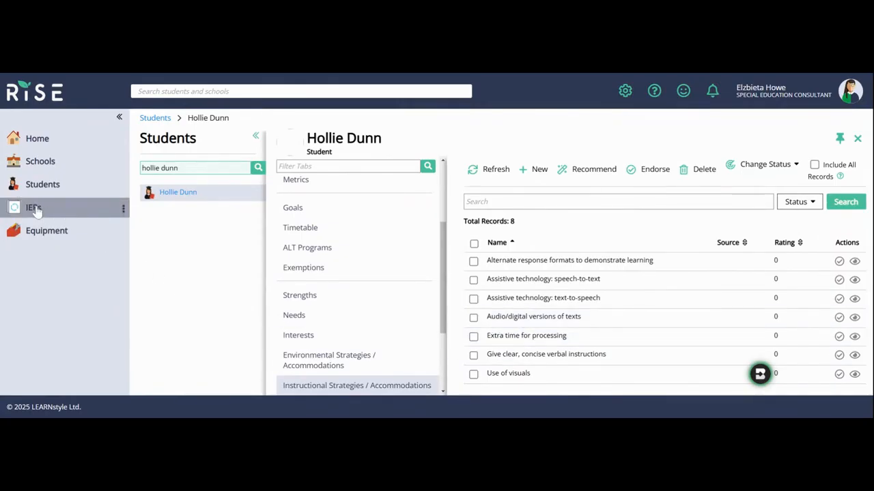
{"action": "left_click", "coordinate": [33, 207]}
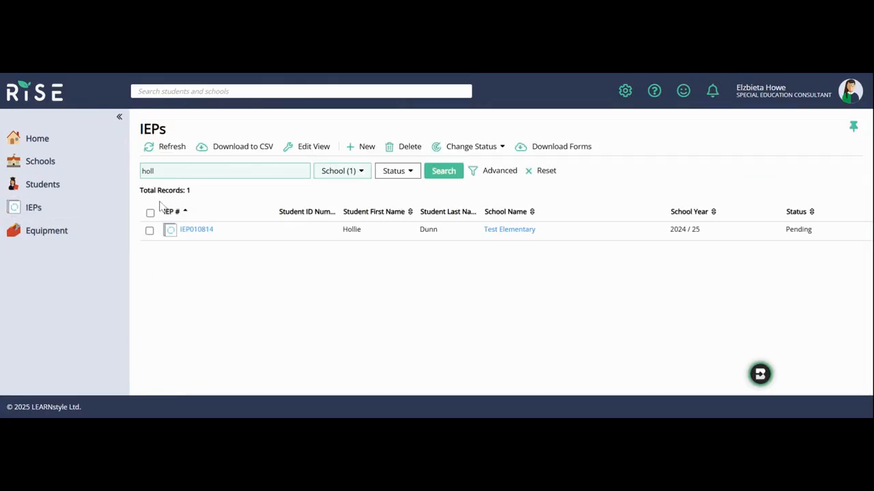
{"action": "left_click", "coordinate": [196, 229]}
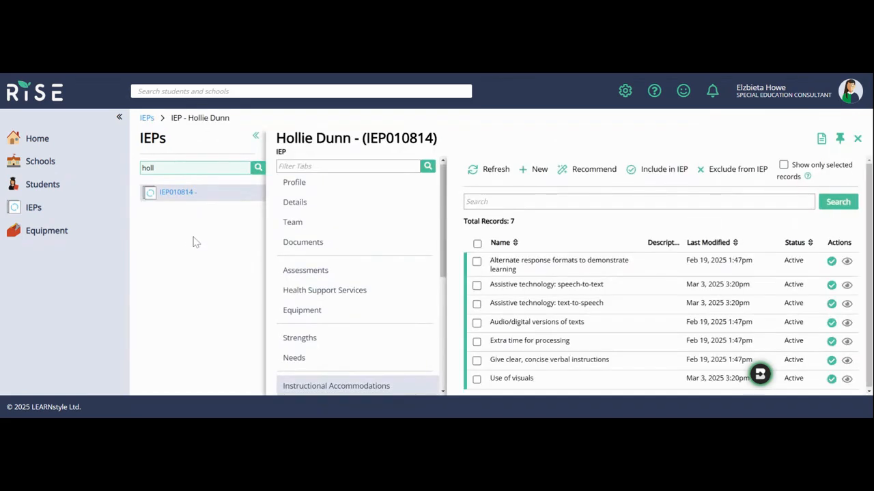